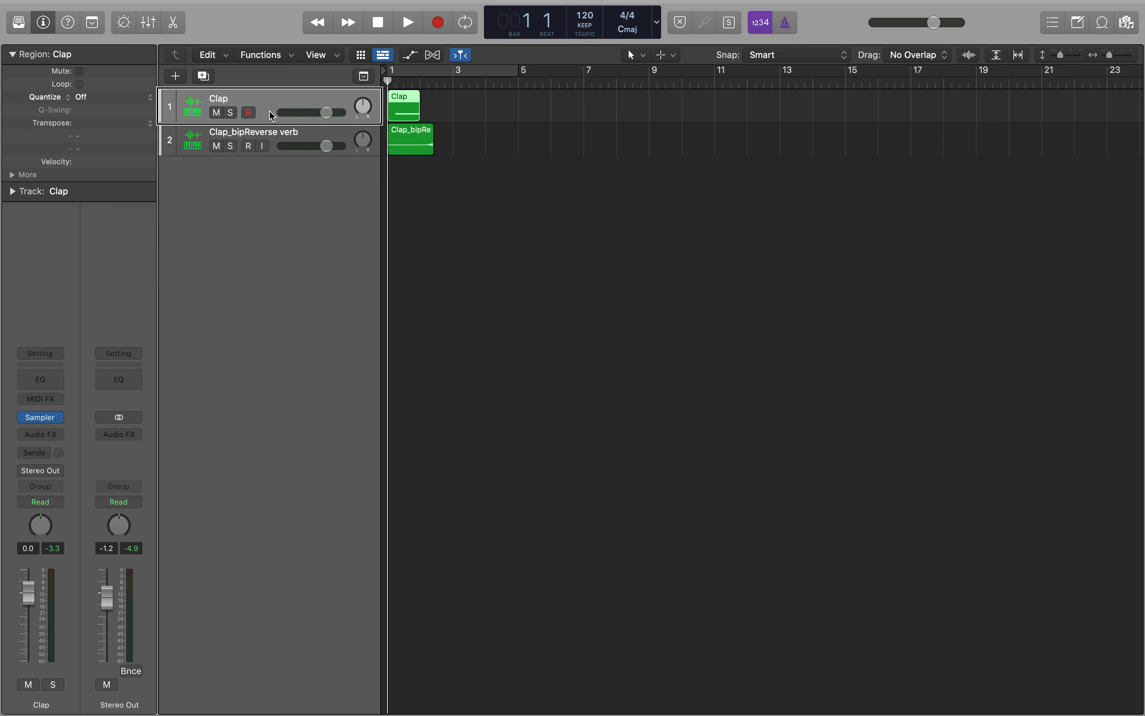
Step: Audition the Clap and Clap_bipReverse verb regions, stopping with the playhead at bar 3
click(408, 22)
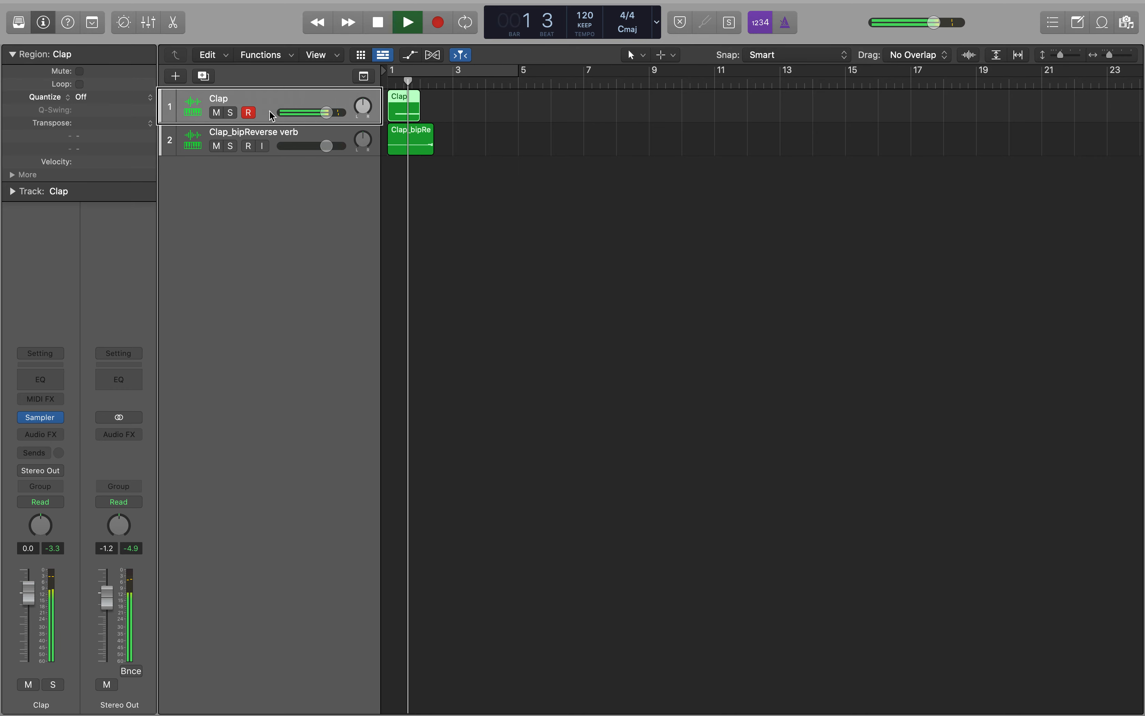
click(378, 22)
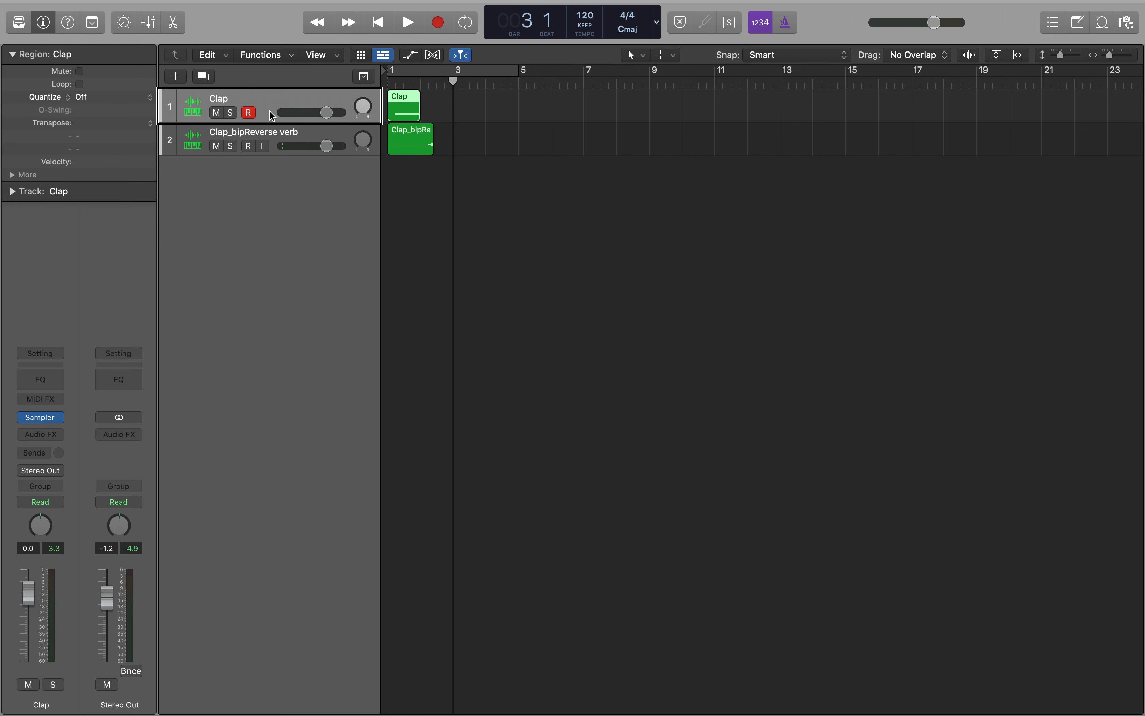
Step: Move the Clap region to bar 3 with the reverse-reverb ending at the playhead, then audition the result
drag(403, 106, 469, 105)
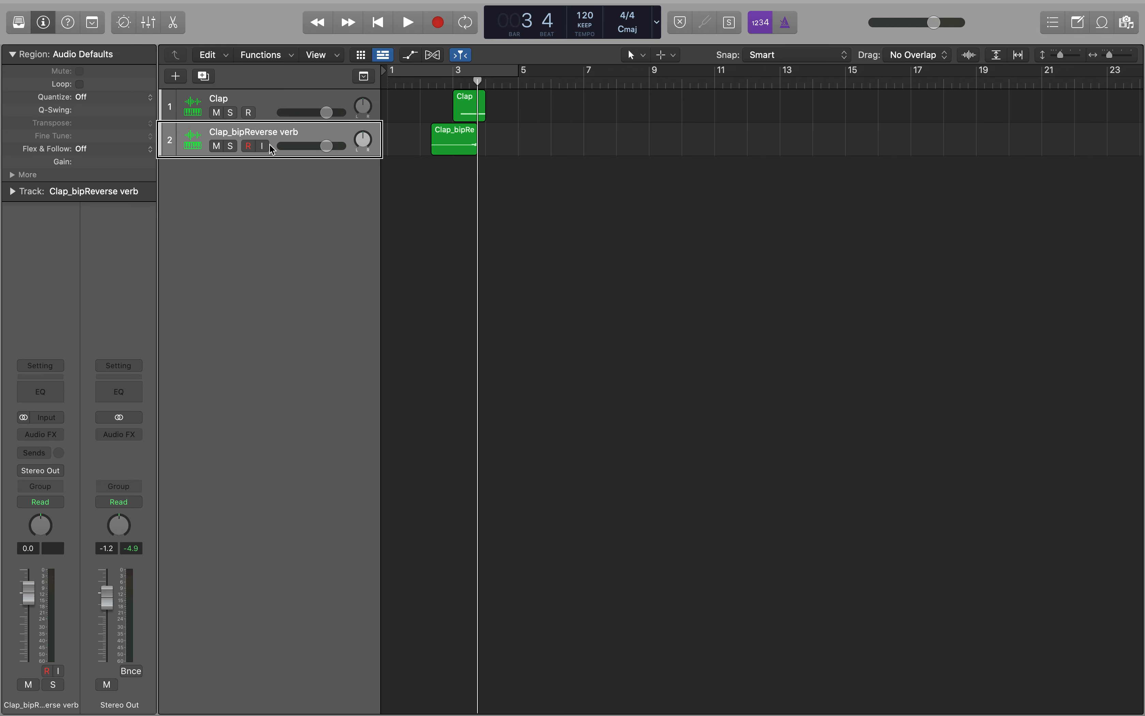
click(408, 22)
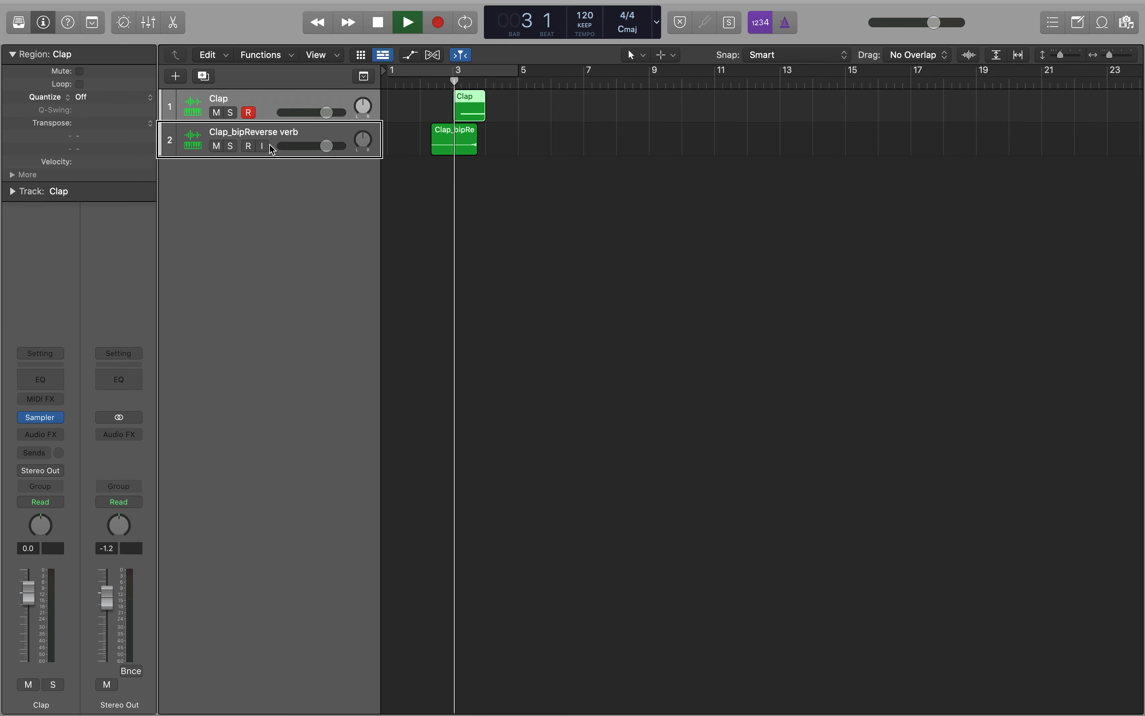
click(407, 21)
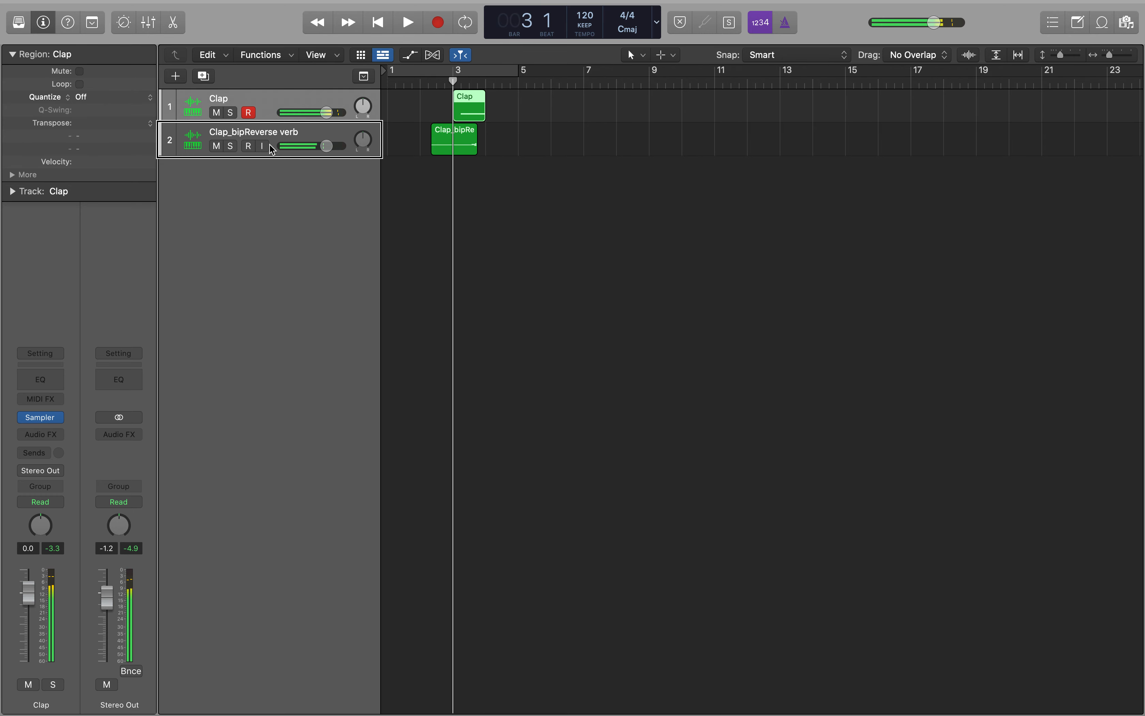